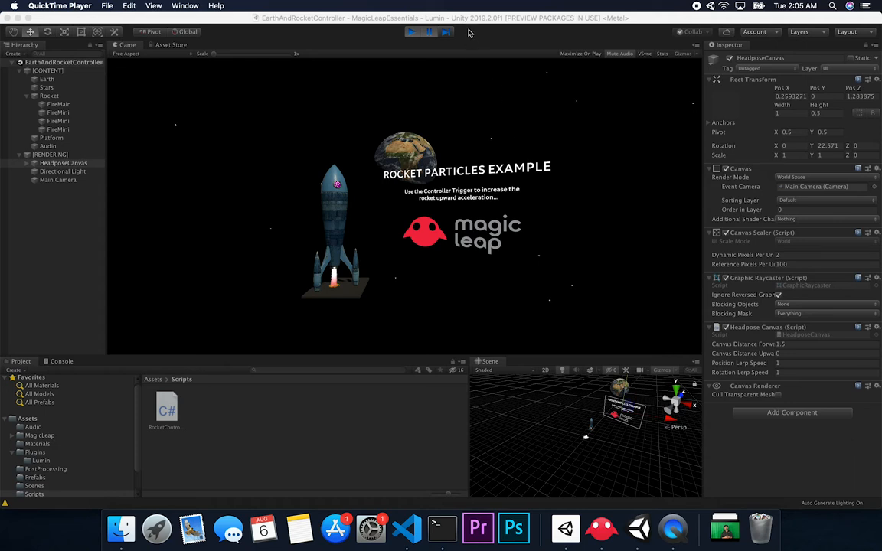
{"action": "mouse_move", "coordinate": [494, 23]}
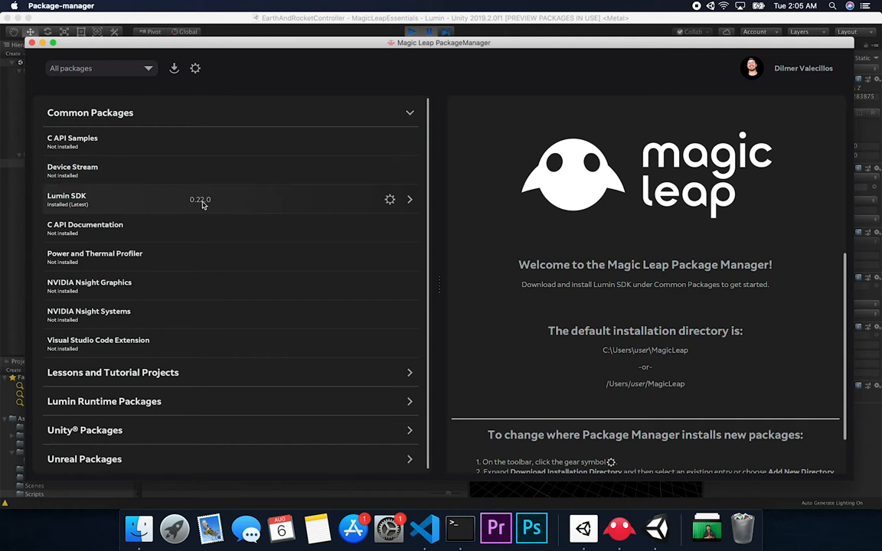
{"action": "mouse_move", "coordinate": [236, 156]}
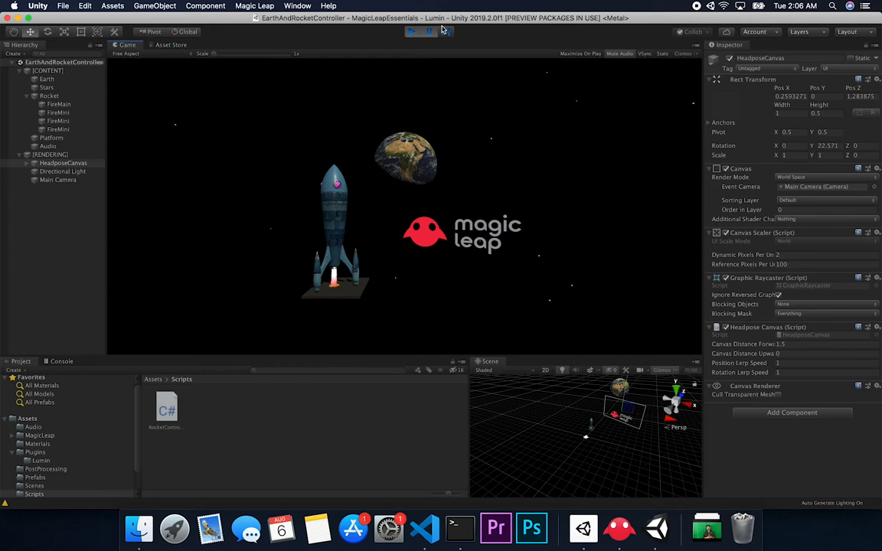
- Select the Rocket object under CONTENT to review its Rigidbody, Constant Force and Rocket Controller components
{"action": "left_click", "coordinate": [412, 31]}
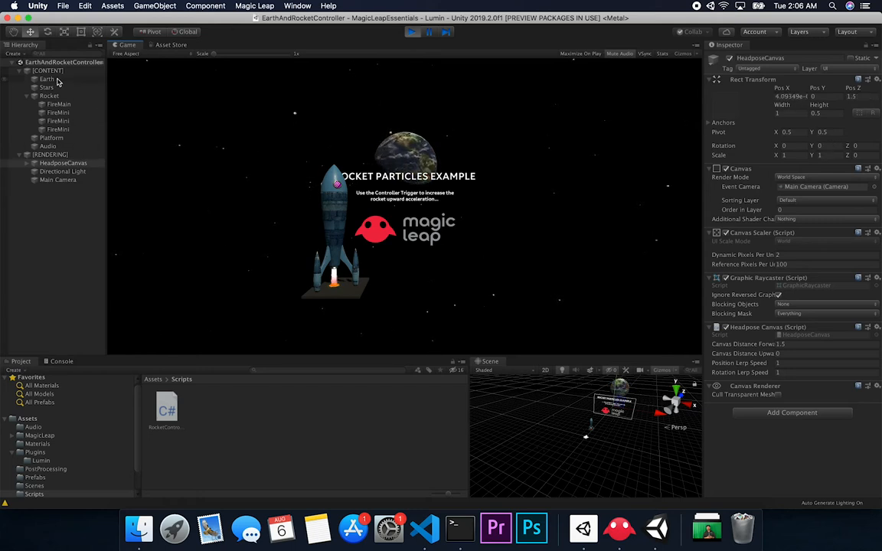
{"action": "left_click", "coordinate": [49, 95]}
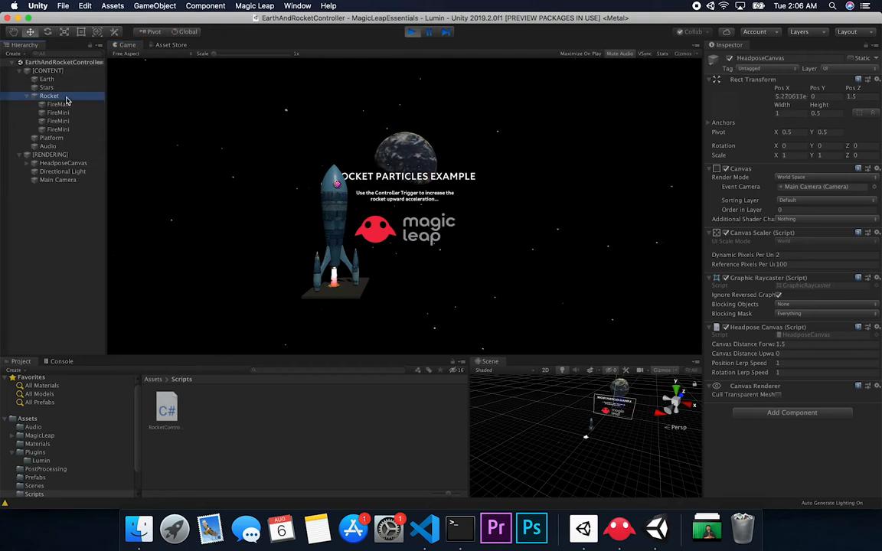
{"action": "left_click", "coordinate": [49, 95]}
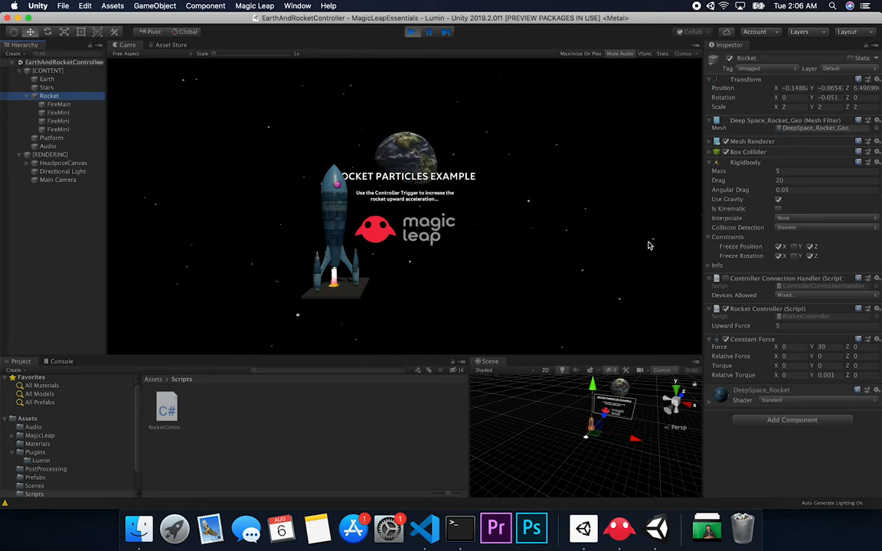
{"action": "left_click", "coordinate": [411, 30]}
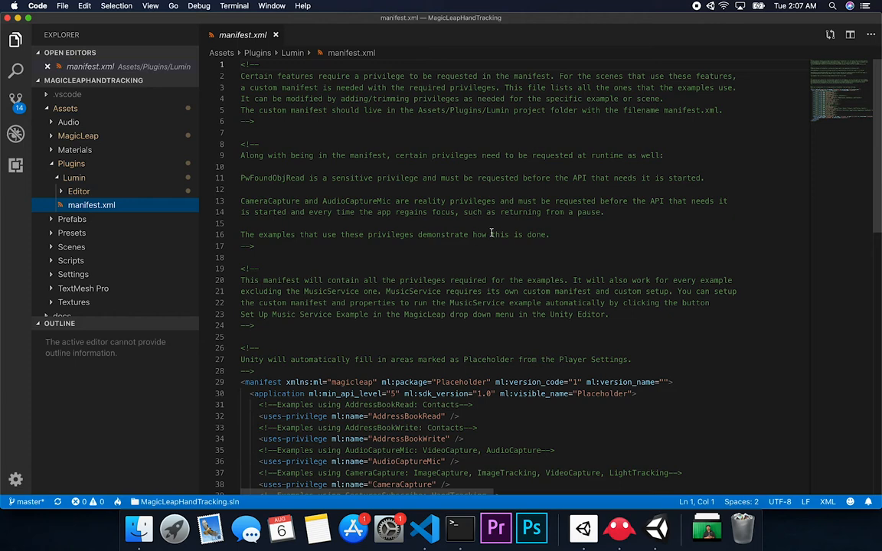
{"action": "mouse_move", "coordinate": [343, 98]}
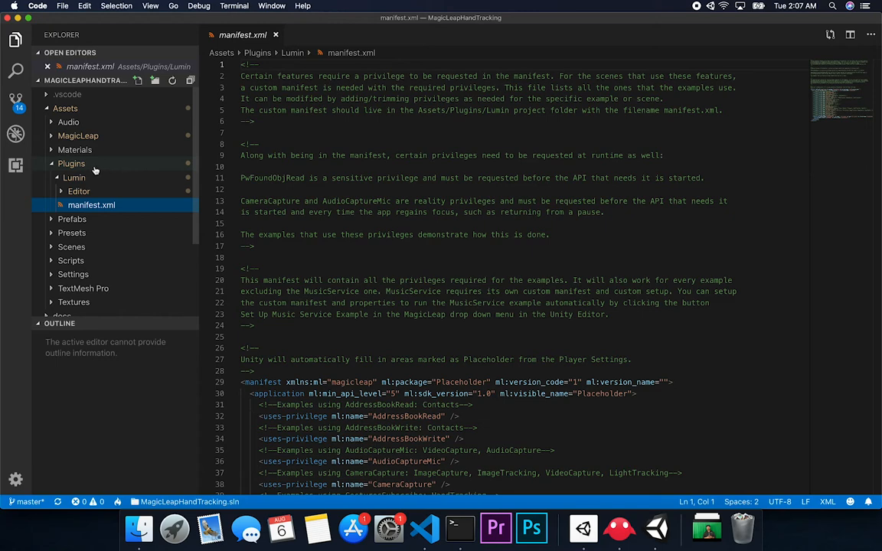
{"action": "left_click", "coordinate": [78, 134]}
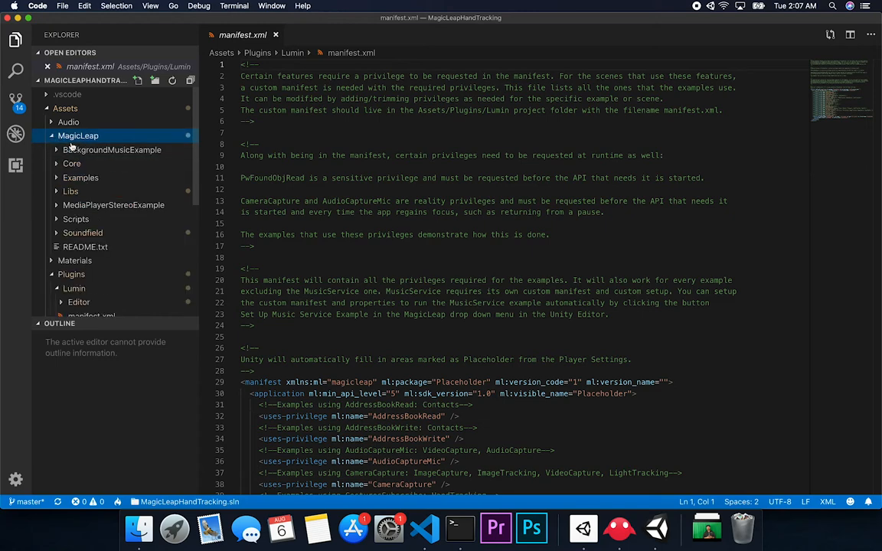
{"action": "left_click", "coordinate": [79, 178]}
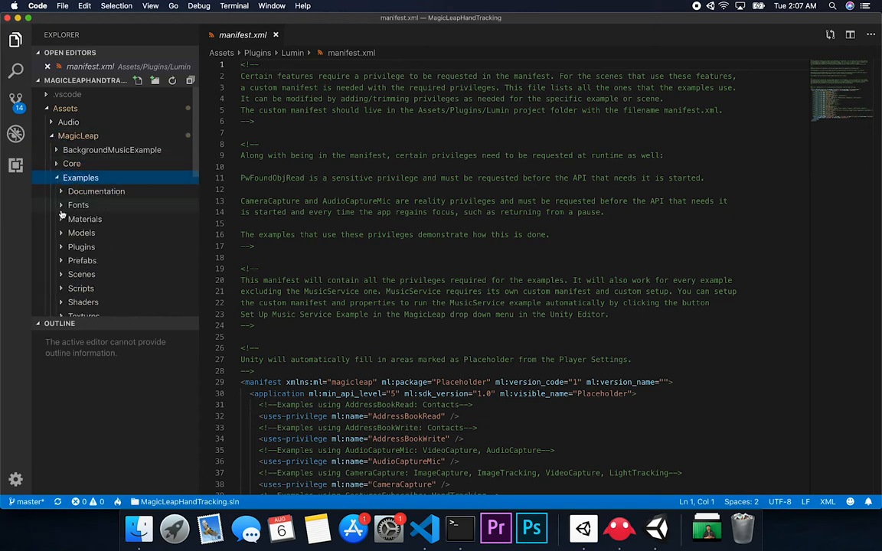
{"action": "left_click", "coordinate": [82, 247]}
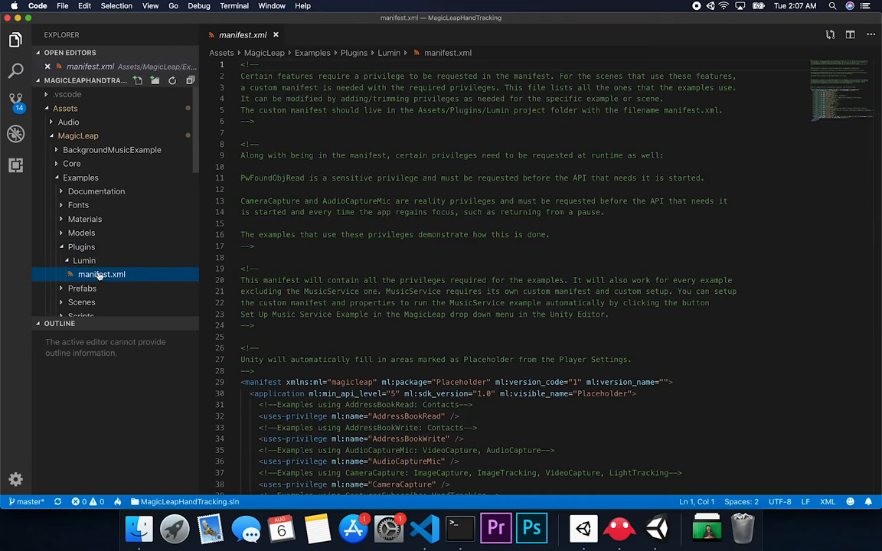
{"action": "mouse_move", "coordinate": [84, 261]}
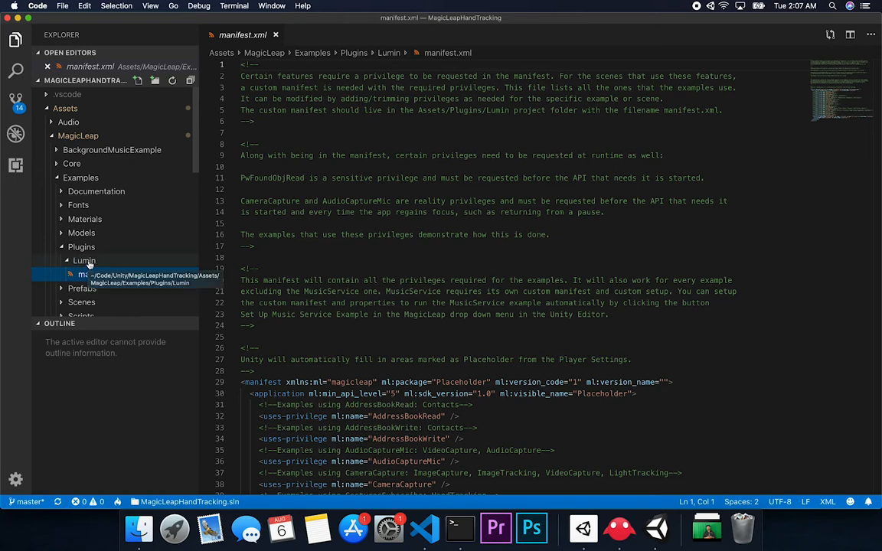
{"action": "left_click", "coordinate": [101, 275]}
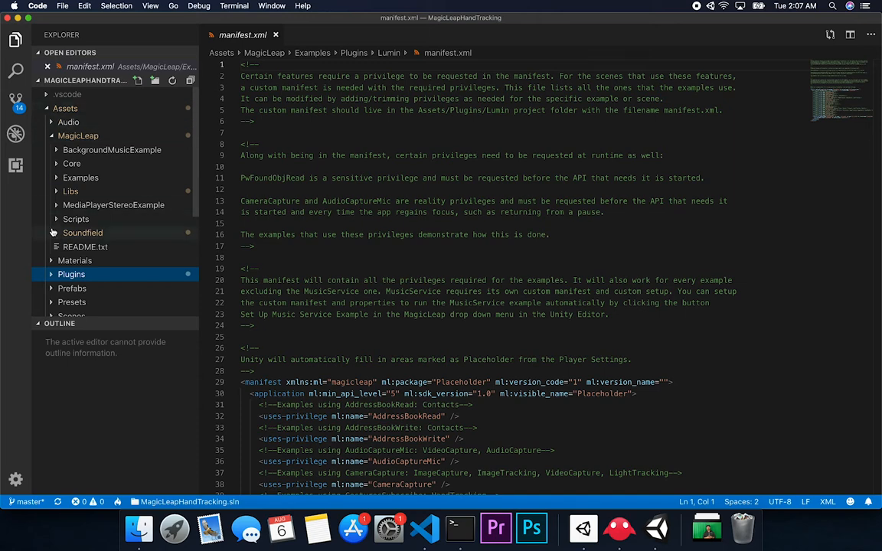
{"action": "left_click", "coordinate": [71, 274]}
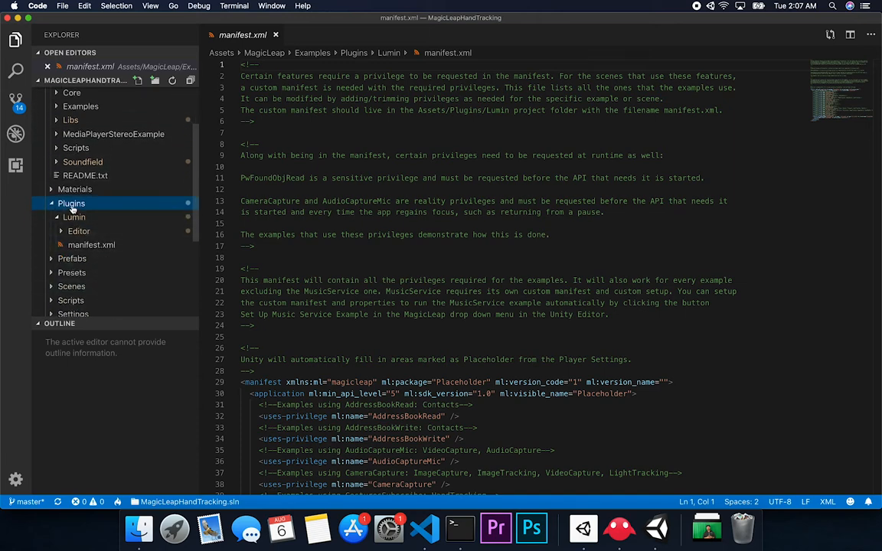
{"action": "left_click", "coordinate": [92, 245]}
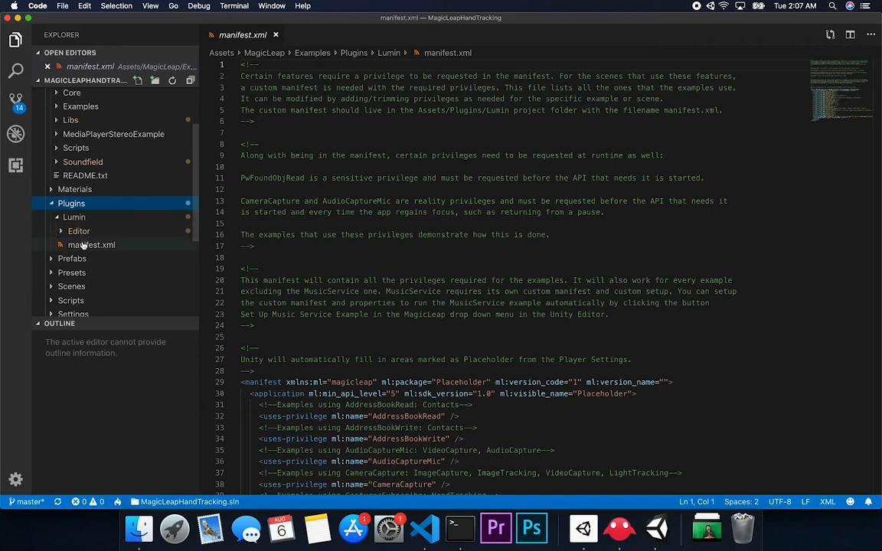
{"action": "scroll", "scroll_direction": "down", "scroll_amount": 3}
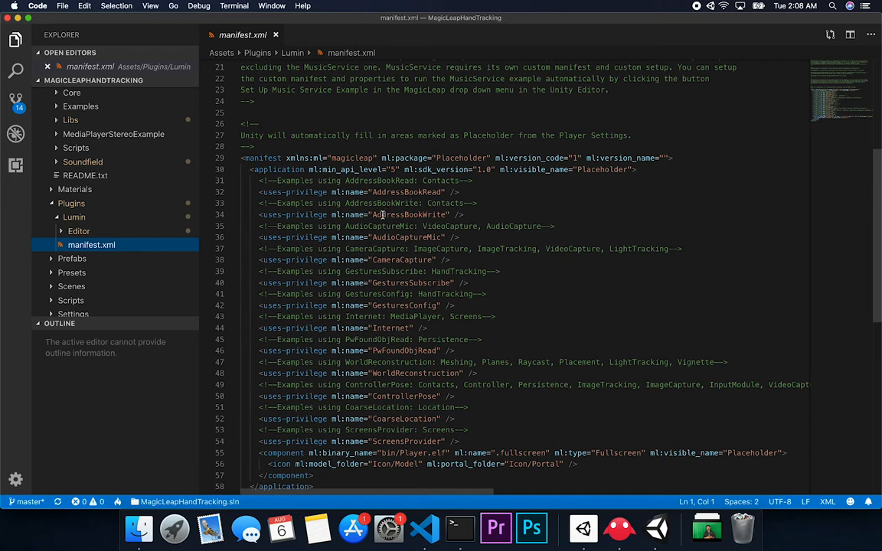
{"action": "mouse_move", "coordinate": [389, 227]}
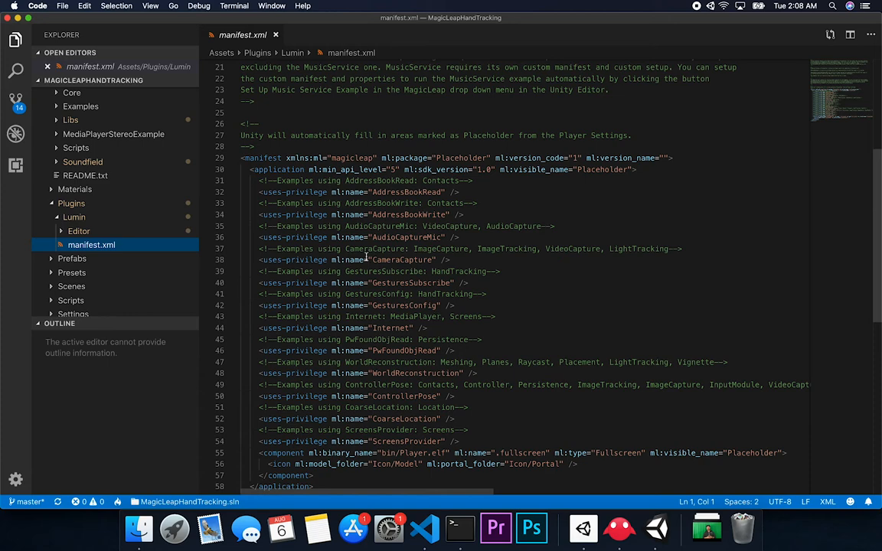
{"action": "mouse_move", "coordinate": [366, 258]}
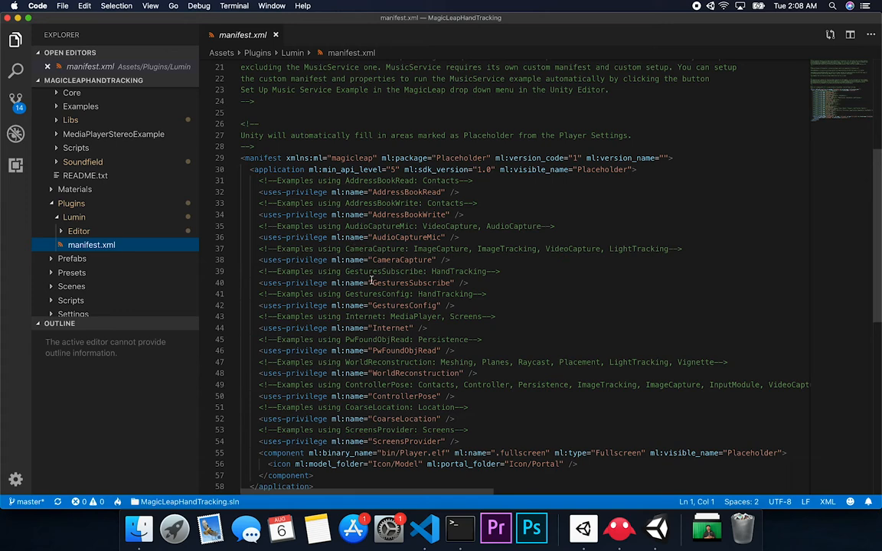
{"action": "mouse_move", "coordinate": [527, 254]}
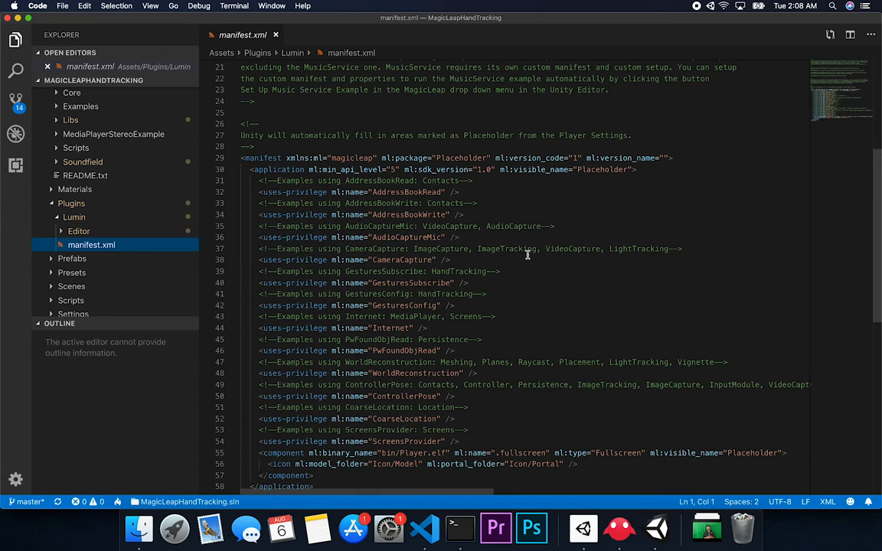
- Return from the manifest's uses-privilege lines in VS Code to the Unity scene
{"action": "double_click", "coordinate": [505, 248]}
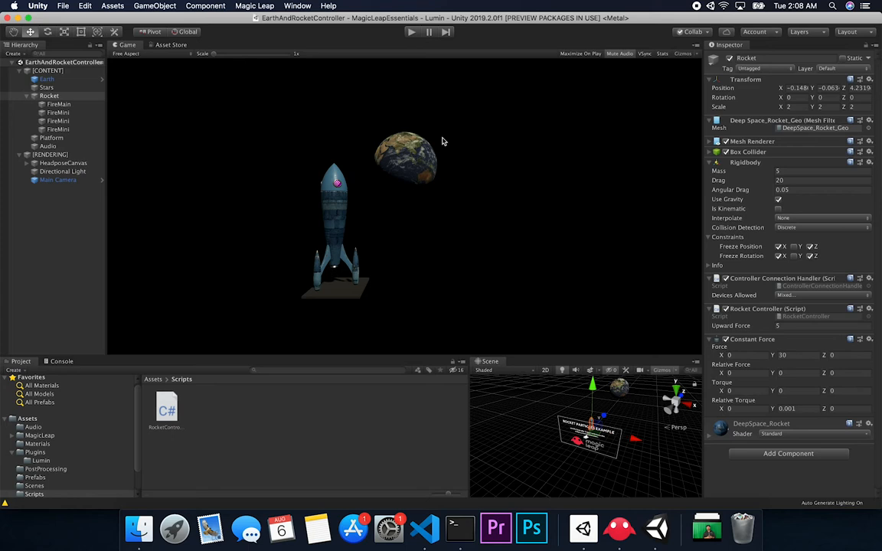
- Show the Assets > Plugins > Lumin folder with its manifest file, then bring up the File menu
{"action": "scroll", "scroll_direction": "down", "scroll_amount": 3}
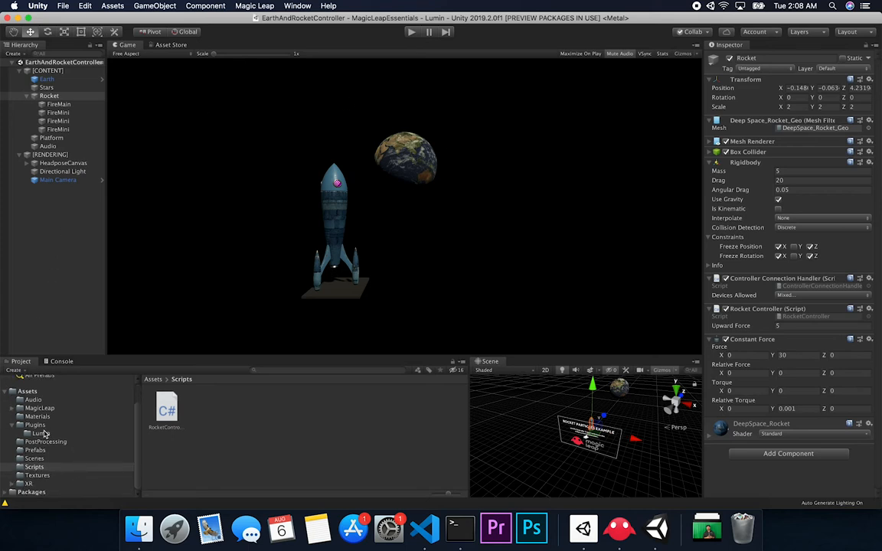
{"action": "left_click", "coordinate": [34, 426]}
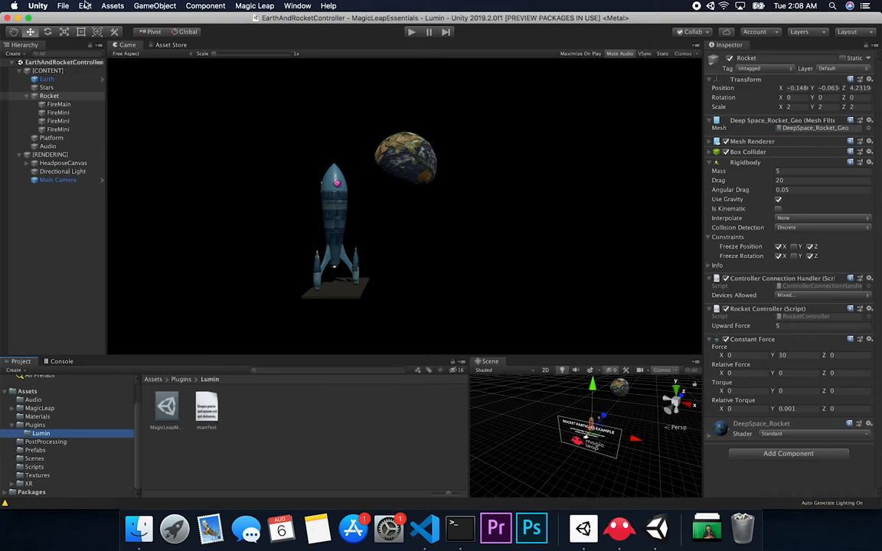
{"action": "left_click", "coordinate": [62, 6]}
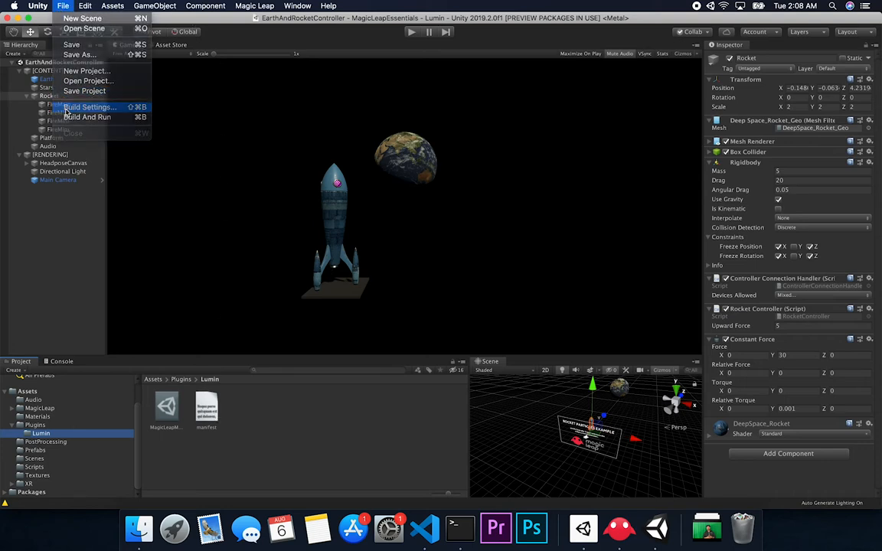
- Reach the Player settings for Lumin through File > Build Settings
{"action": "left_click", "coordinate": [89, 107]}
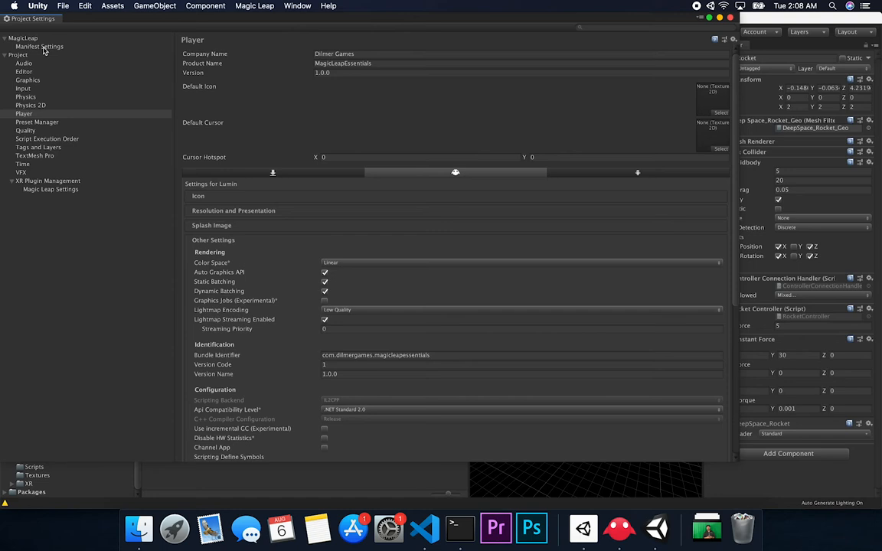
{"action": "mouse_move", "coordinate": [27, 28]}
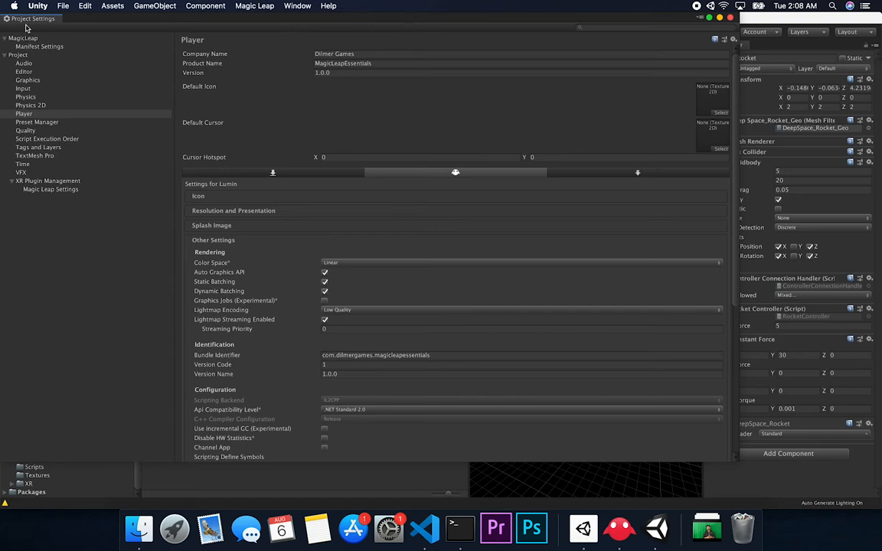
{"action": "mouse_move", "coordinate": [15, 43]}
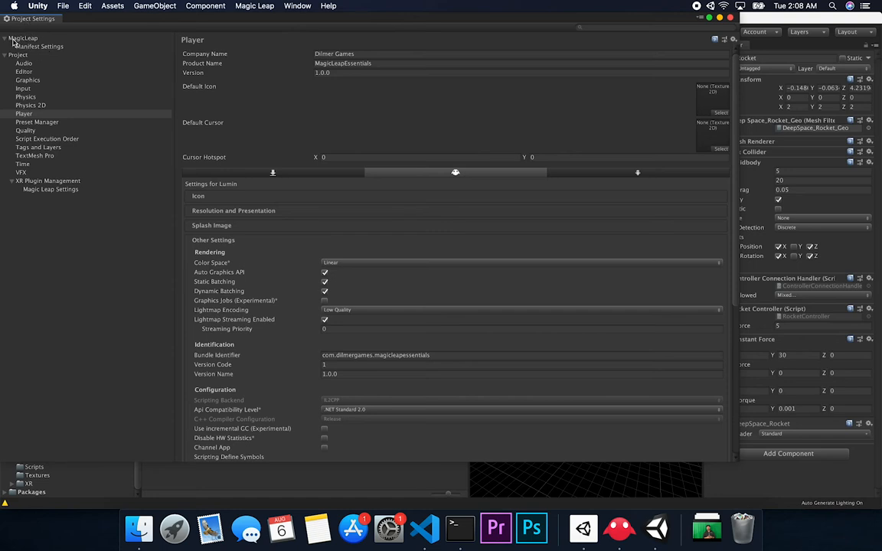
- Show the Magic Leap Manifest Settings page listing autogranted, sensitive and reality privileges
{"action": "left_click", "coordinate": [40, 46]}
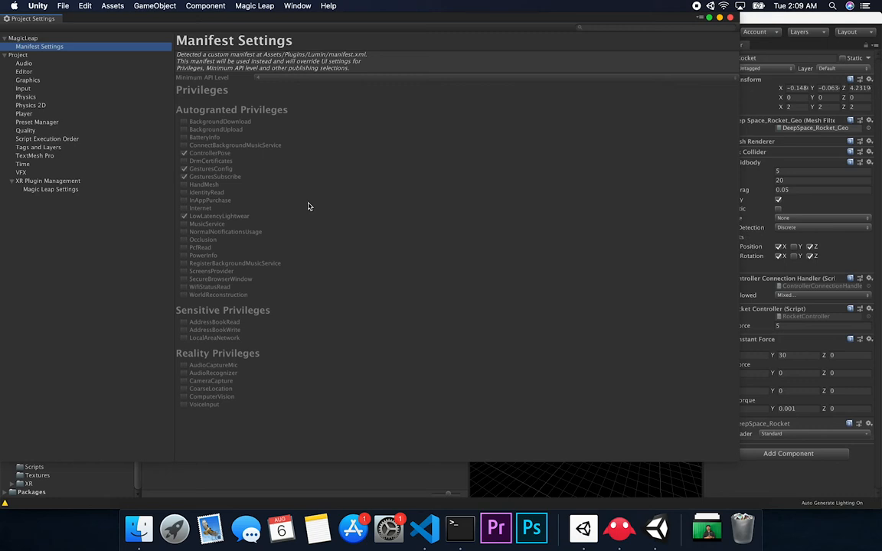
{"action": "mouse_move", "coordinate": [248, 20]}
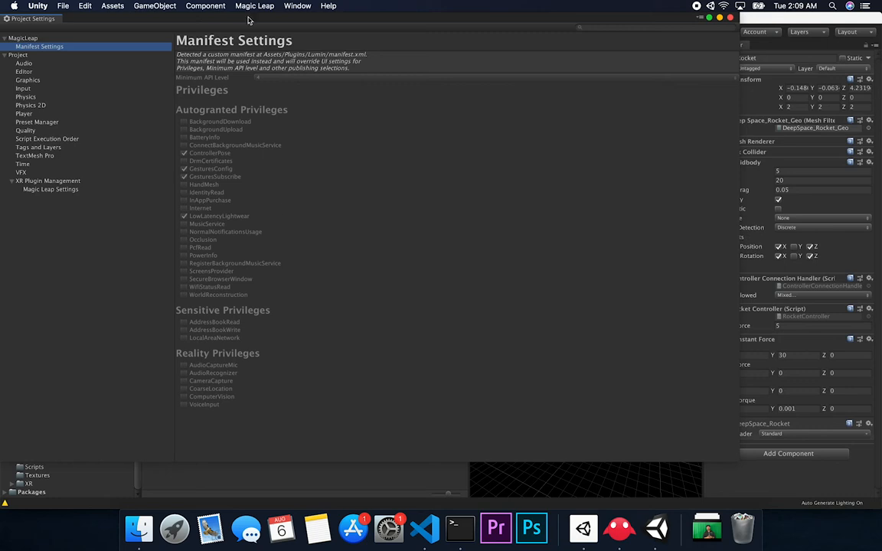
{"action": "mouse_move", "coordinate": [352, 230]}
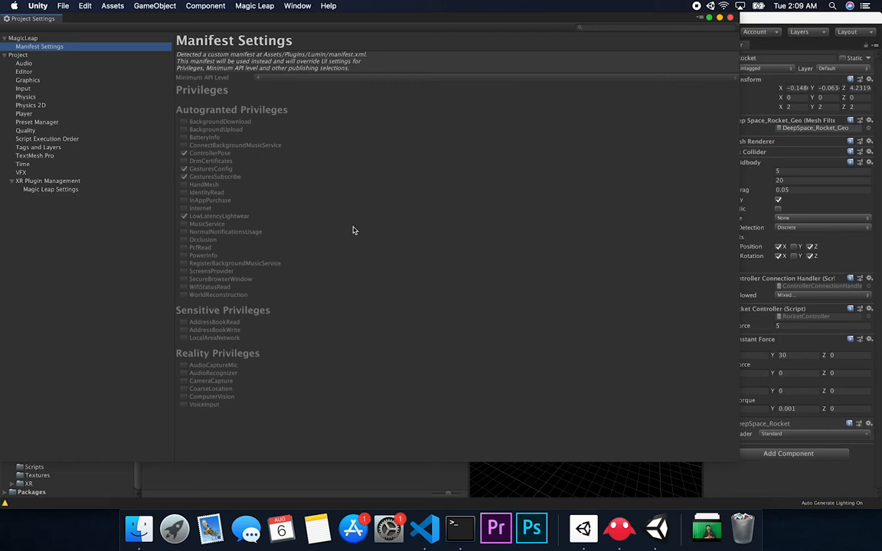
{"action": "mouse_move", "coordinate": [216, 59]}
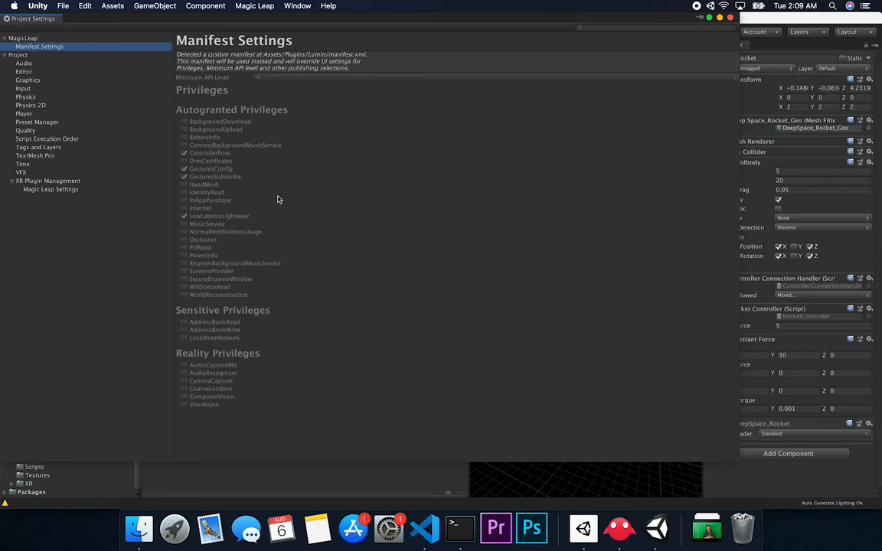
{"action": "mouse_move", "coordinate": [251, 152]}
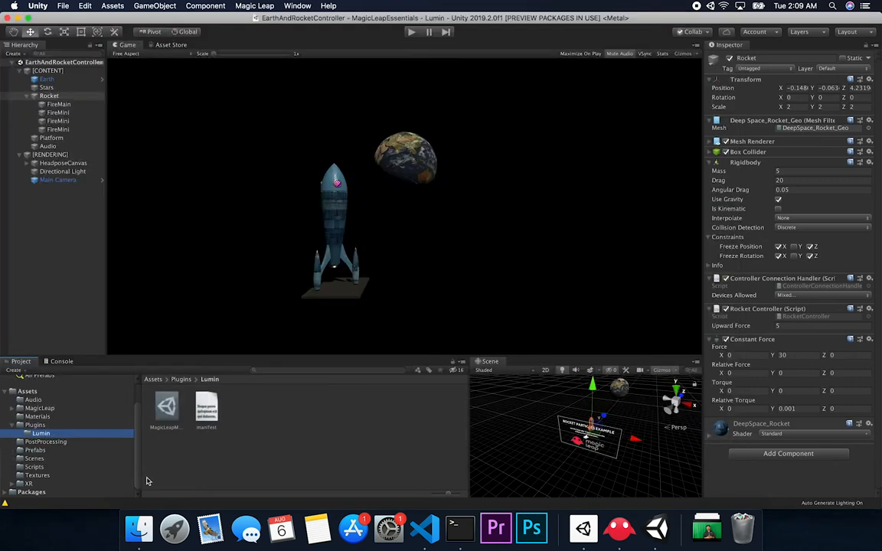
- Delete manifest.xml from Plugins/Lumin and return to Magic Leap Manifest Settings with editable privileges
{"action": "left_click", "coordinate": [206, 405]}
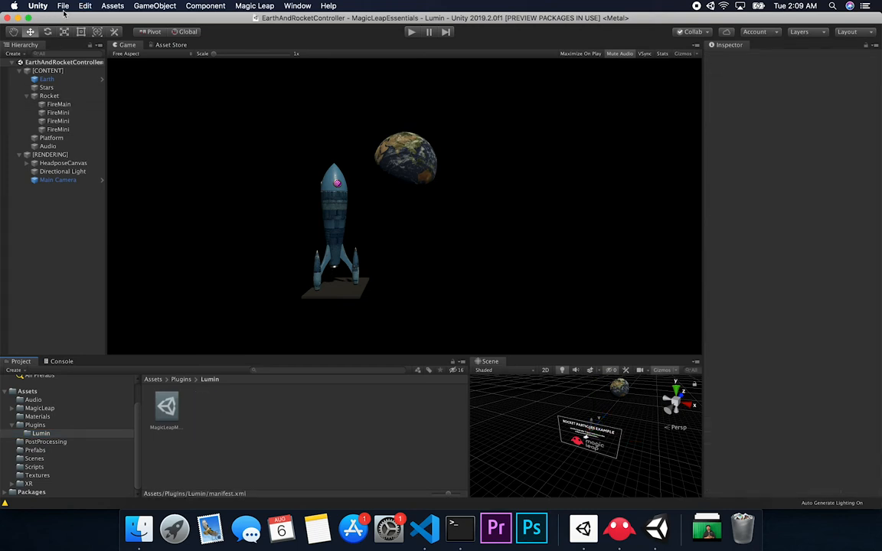
{"action": "left_click", "coordinate": [63, 6]}
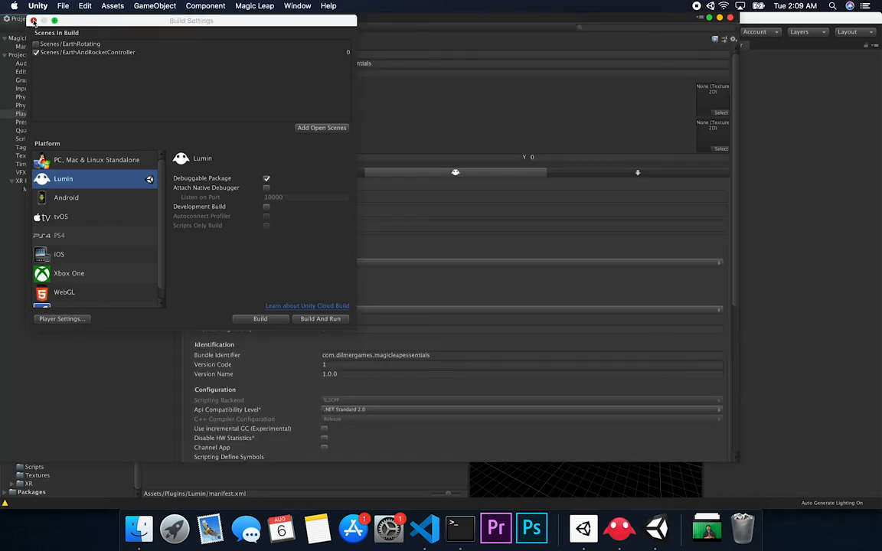
{"action": "left_click", "coordinate": [40, 46]}
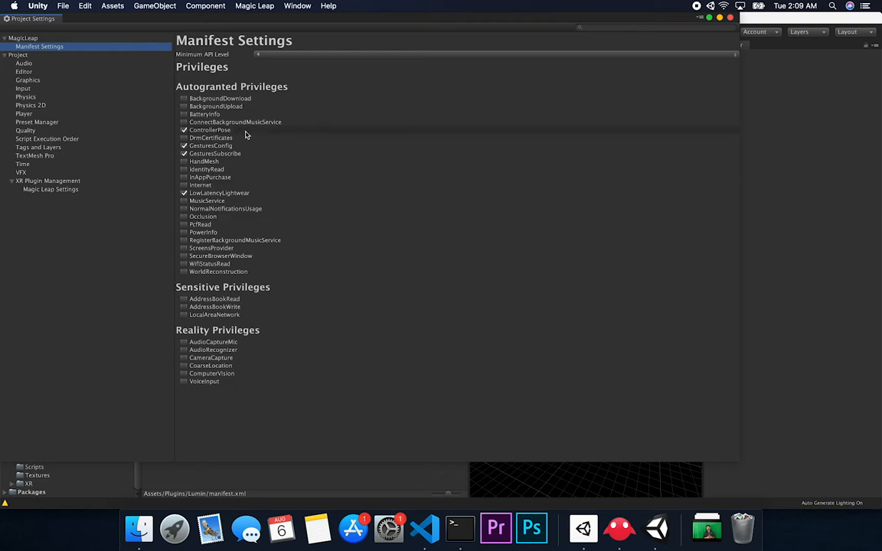
{"action": "mouse_move", "coordinate": [201, 184]}
{"action": "type", "text": "5"}
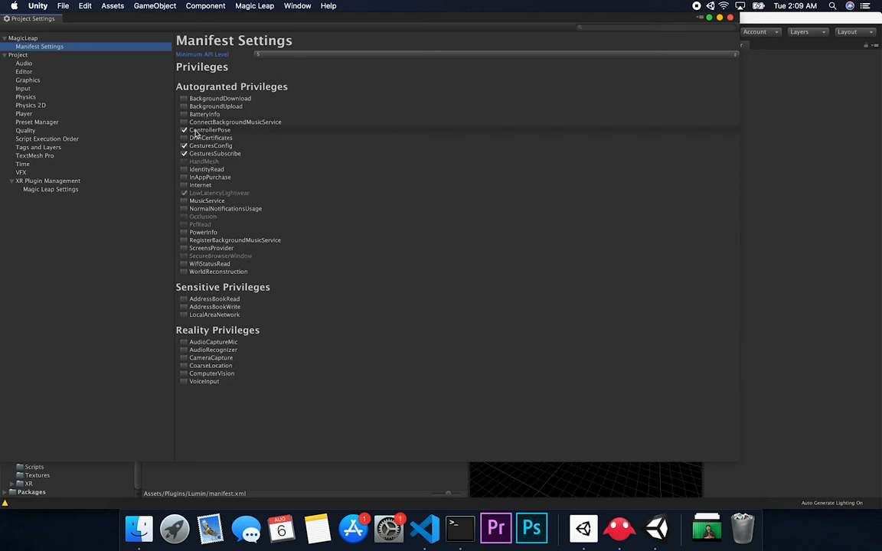
{"action": "mouse_move", "coordinate": [190, 153]}
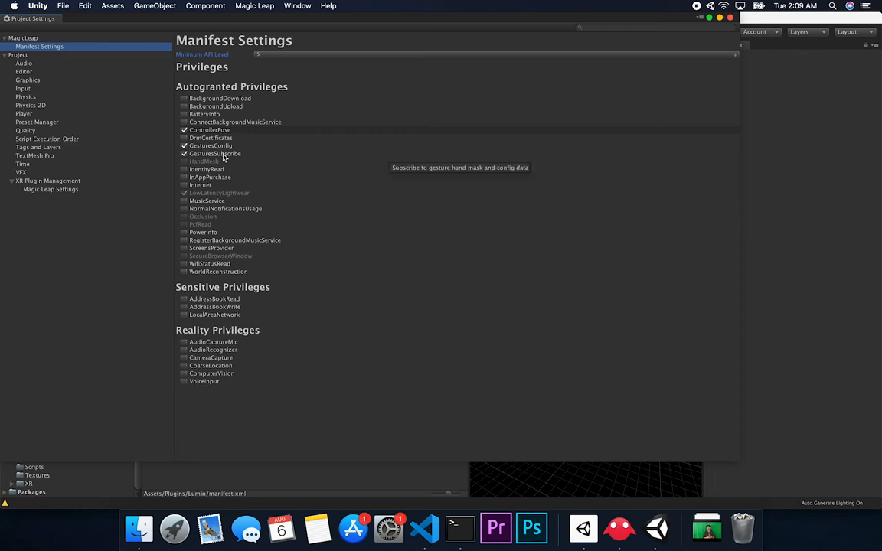
{"action": "mouse_move", "coordinate": [202, 129]}
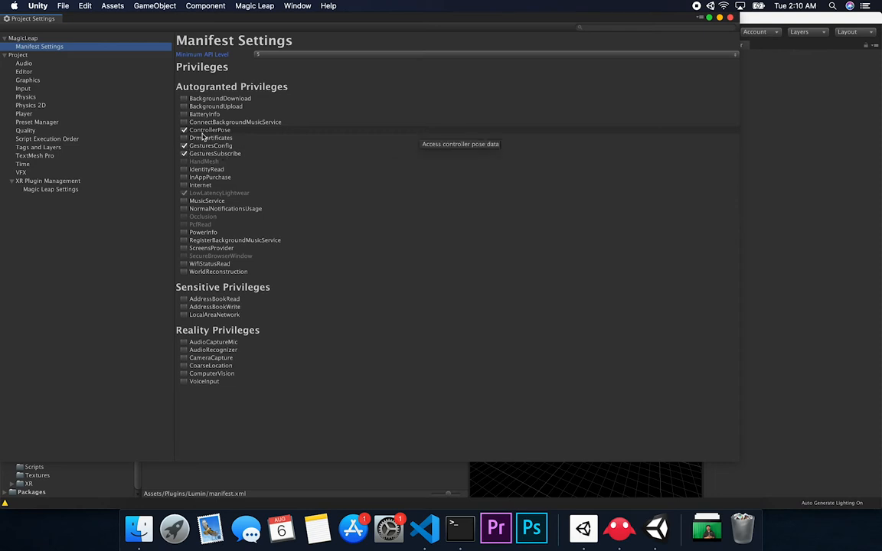
{"action": "mouse_move", "coordinate": [211, 138]}
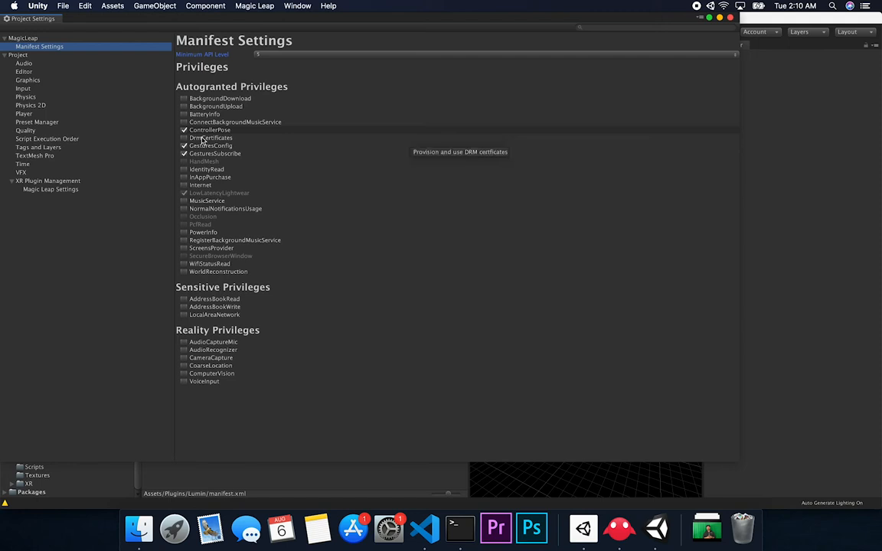
{"action": "mouse_move", "coordinate": [212, 239]}
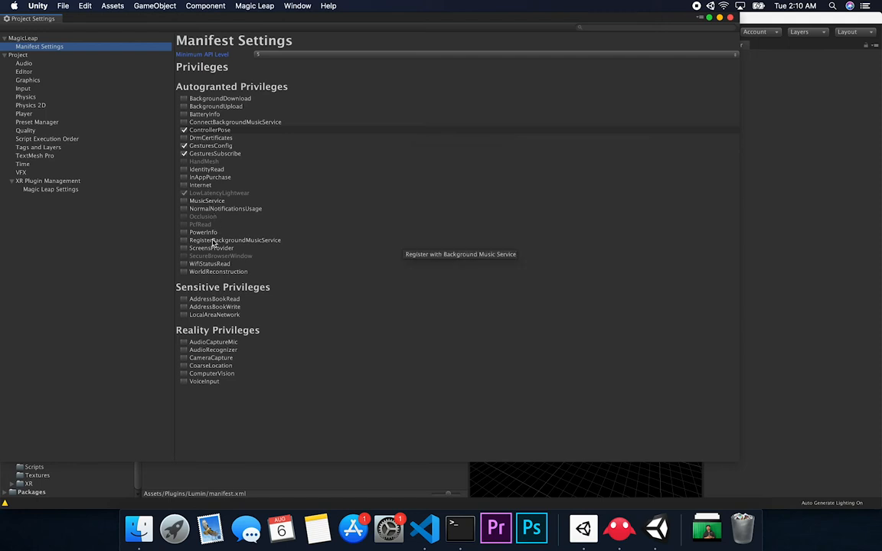
{"action": "mouse_move", "coordinate": [196, 248]}
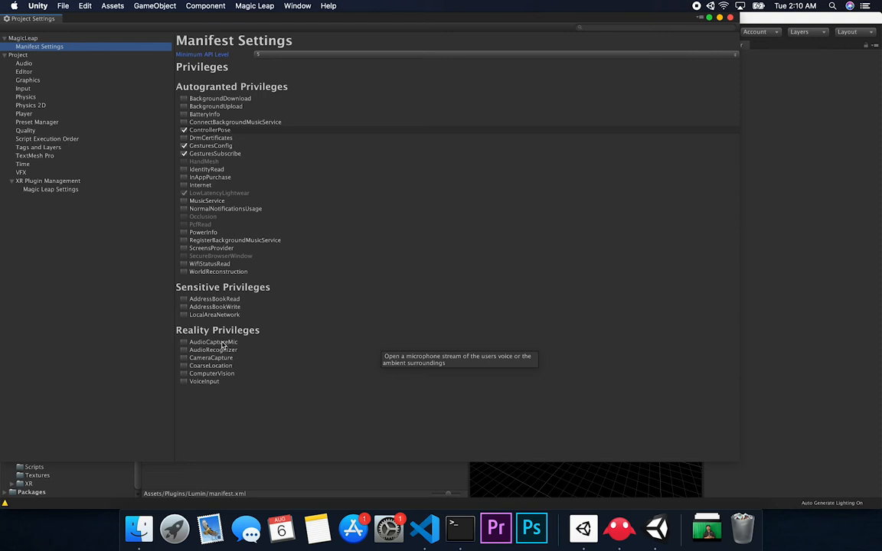
{"action": "mouse_move", "coordinate": [205, 113]}
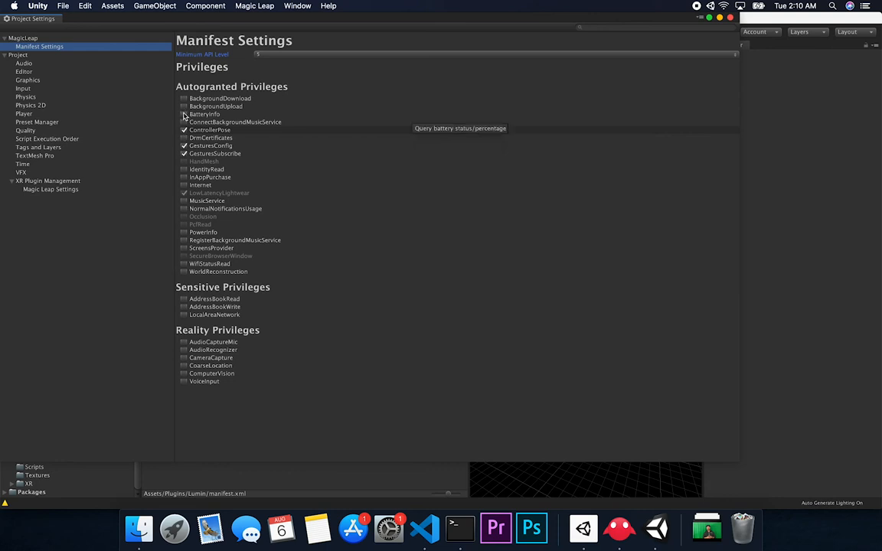
{"action": "mouse_move", "coordinate": [184, 185]}
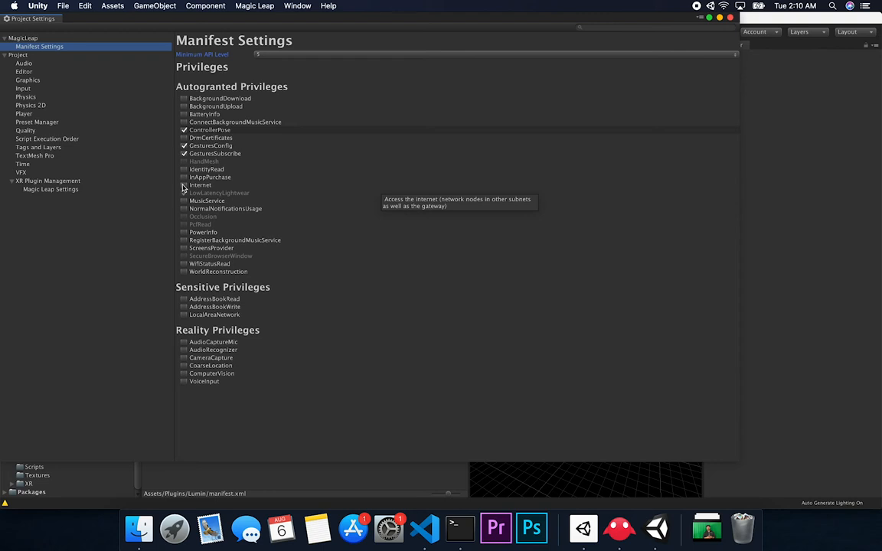
{"action": "mouse_move", "coordinate": [190, 320]}
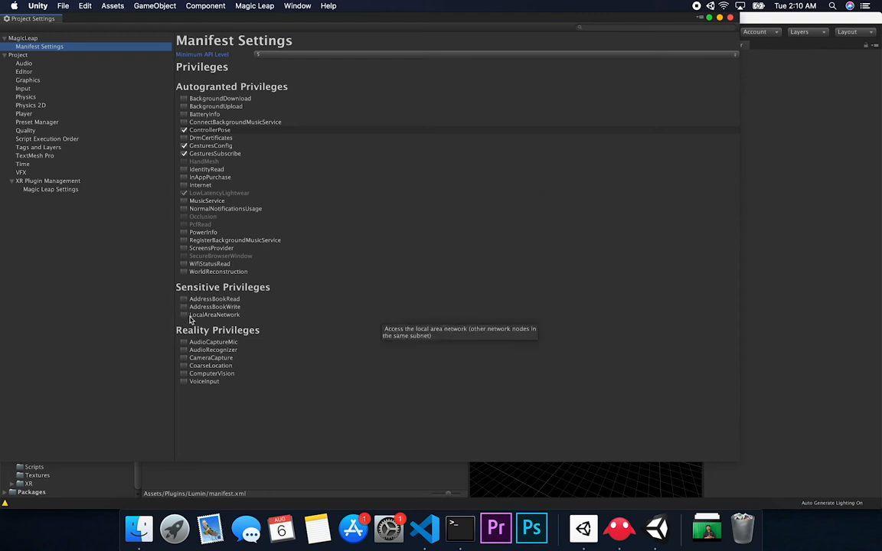
{"action": "mouse_move", "coordinate": [186, 208]}
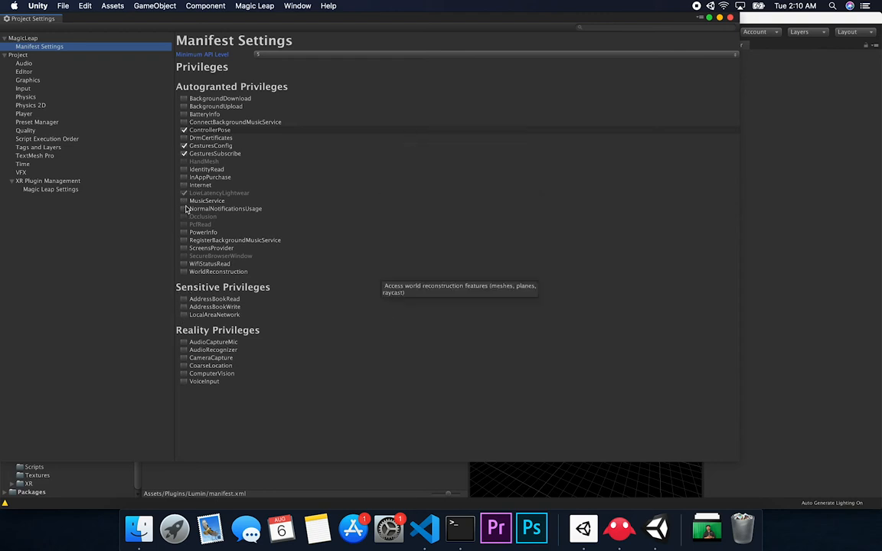
{"action": "mouse_move", "coordinate": [183, 320]}
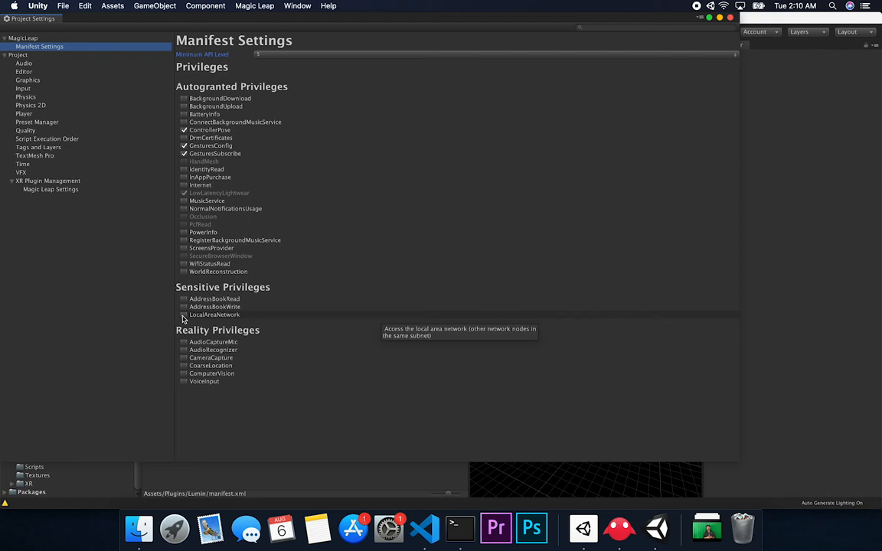
{"action": "mouse_move", "coordinate": [260, 322]}
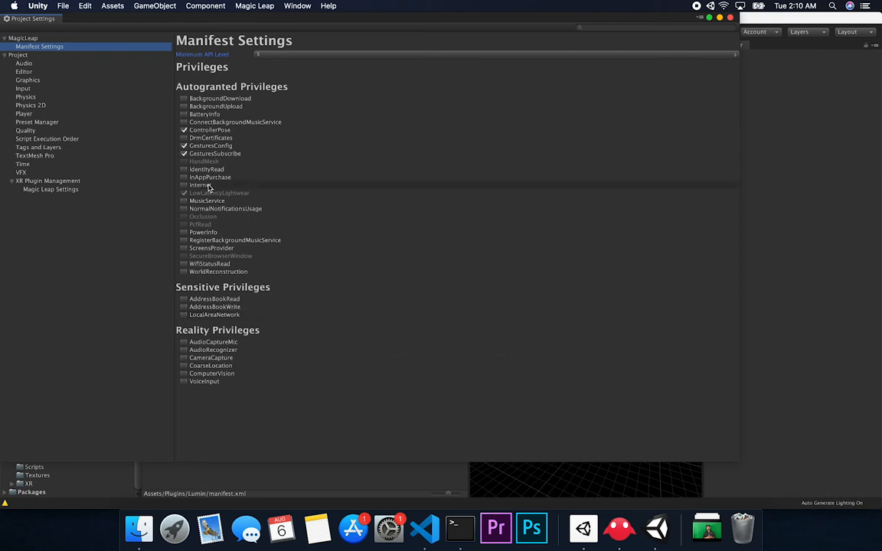
{"action": "mouse_move", "coordinate": [199, 183]}
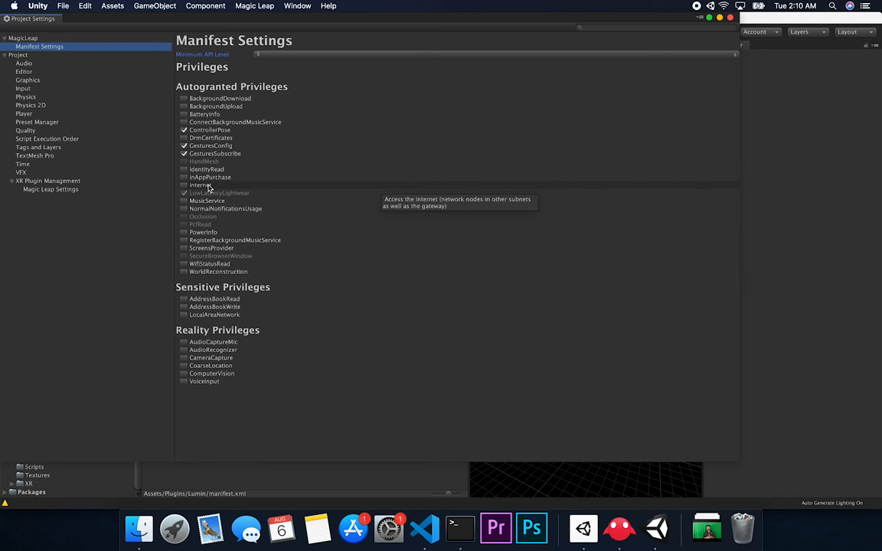
{"action": "mouse_move", "coordinate": [218, 196]}
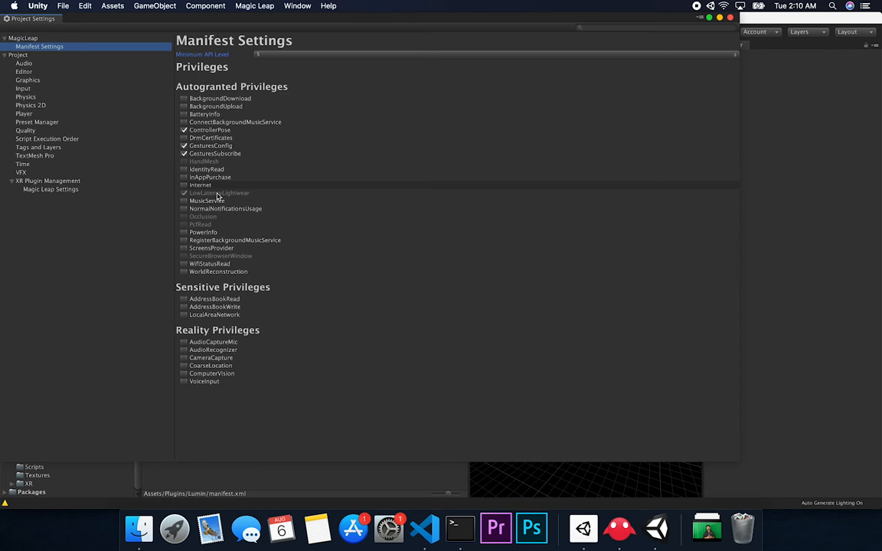
{"action": "mouse_move", "coordinate": [218, 194]}
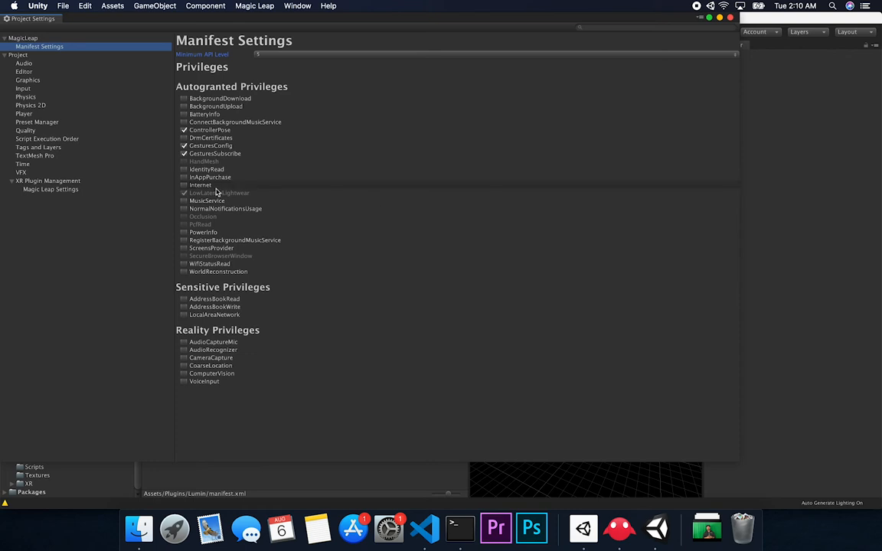
{"action": "mouse_move", "coordinate": [217, 193]}
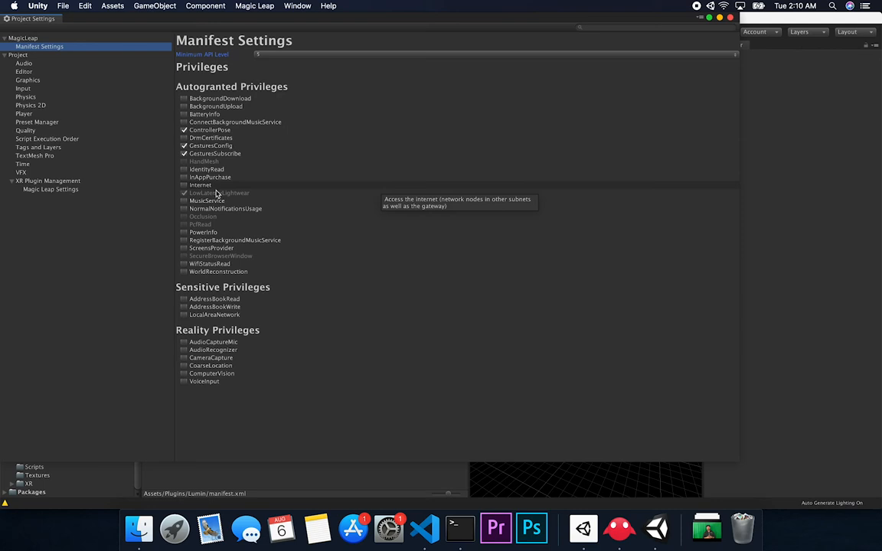
{"action": "mouse_move", "coordinate": [207, 201]}
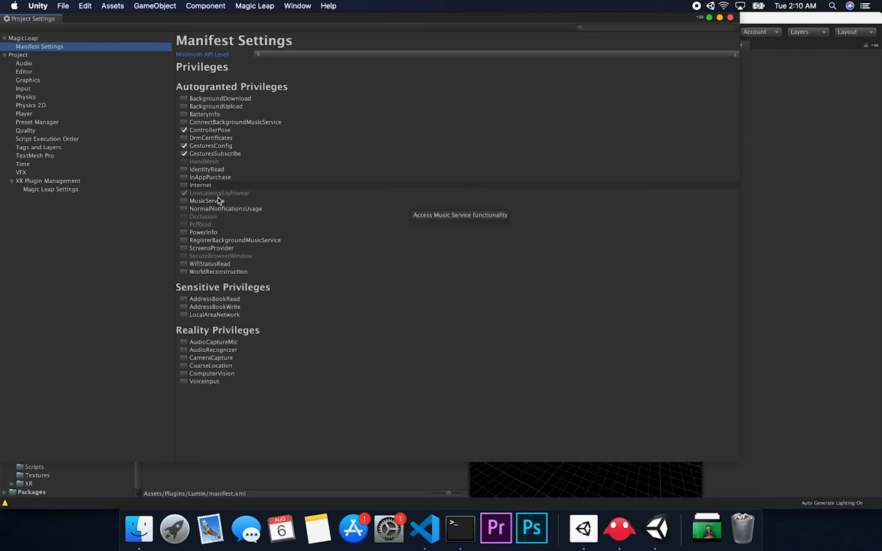
{"action": "mouse_move", "coordinate": [332, 300]}
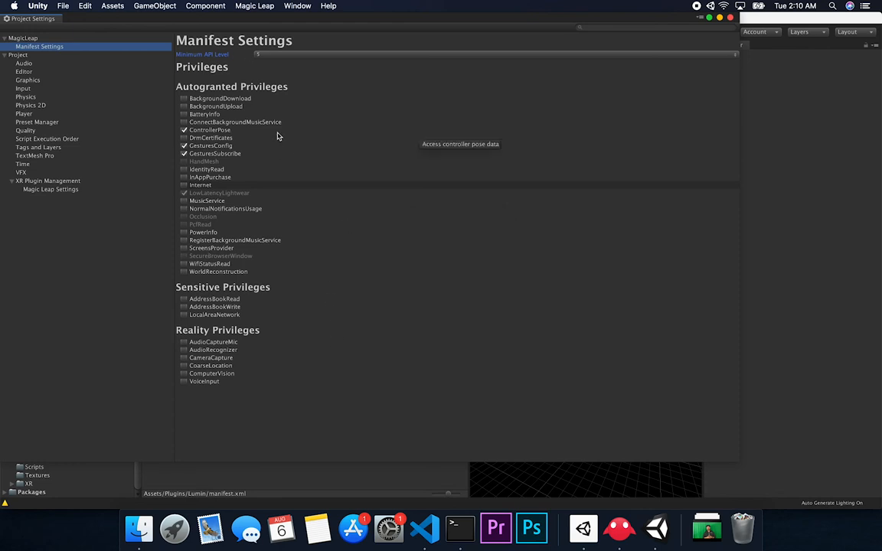
{"action": "mouse_move", "coordinate": [274, 92]}
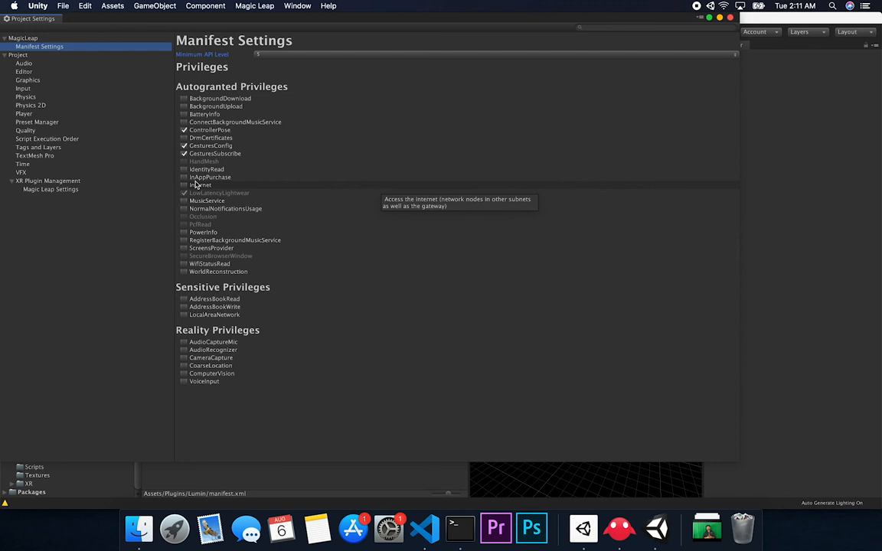
{"action": "mouse_move", "coordinate": [215, 108]}
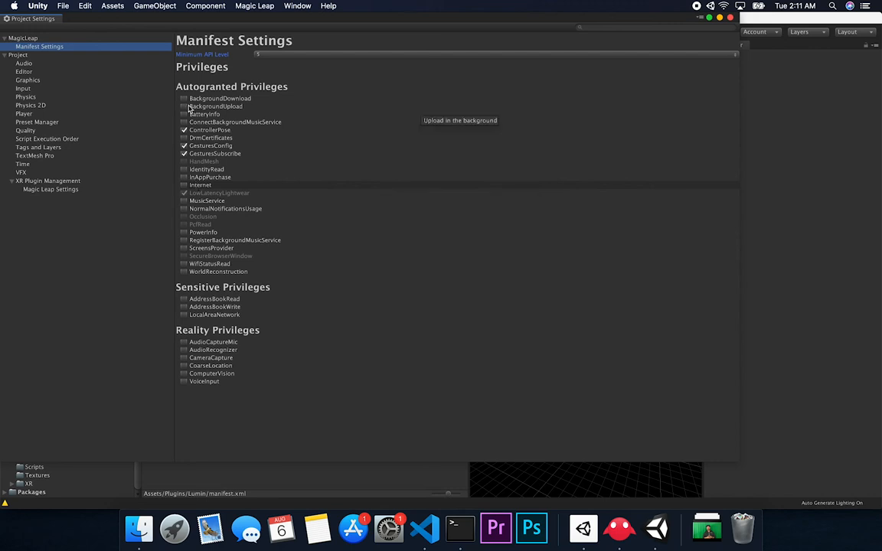
{"action": "mouse_move", "coordinate": [196, 98]}
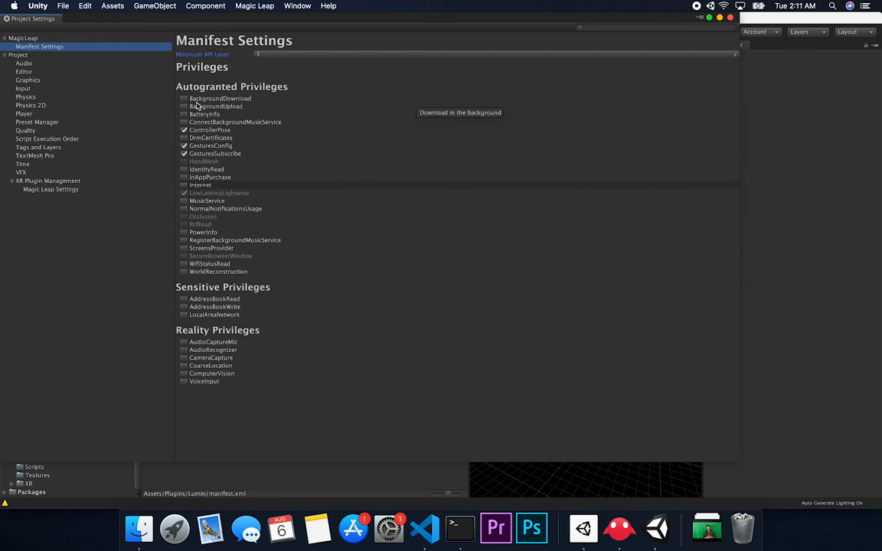